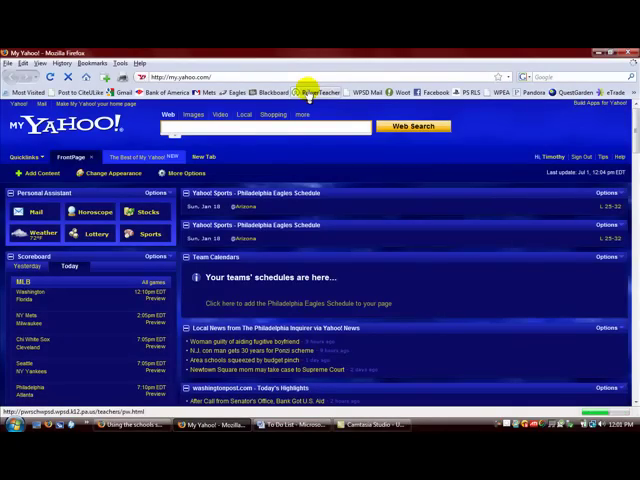
Step: Load the PowerTeacher sign-in page from the Firefox Bookmarks Toolbar
left_click(320, 92)
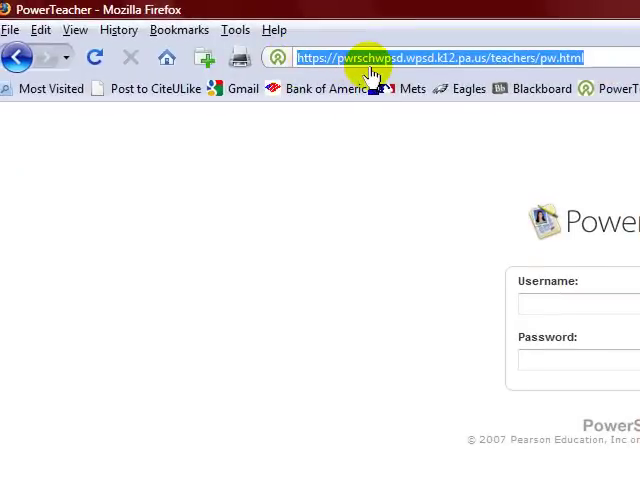
mouse_move(422, 72)
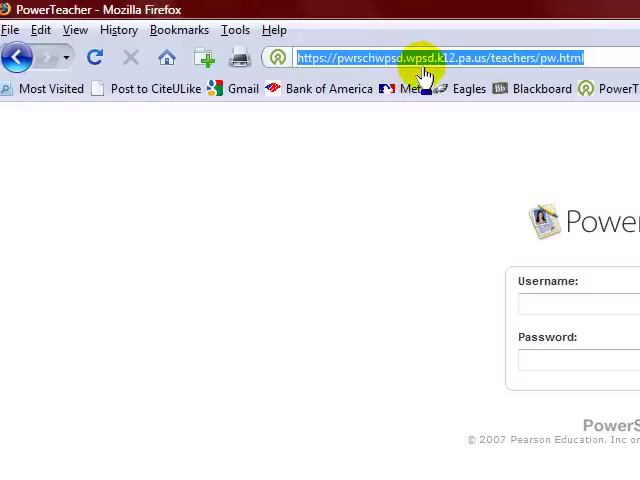
mouse_move(467, 70)
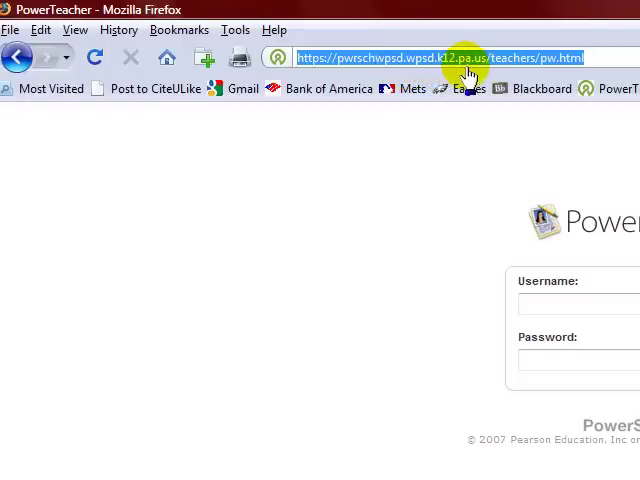
mouse_move(510, 73)
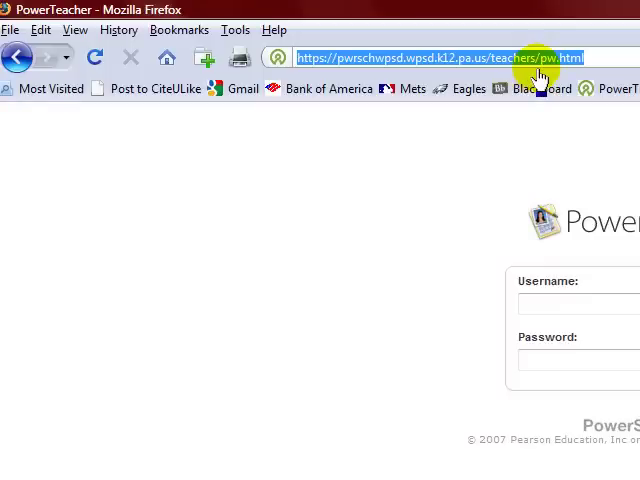
mouse_move(540, 75)
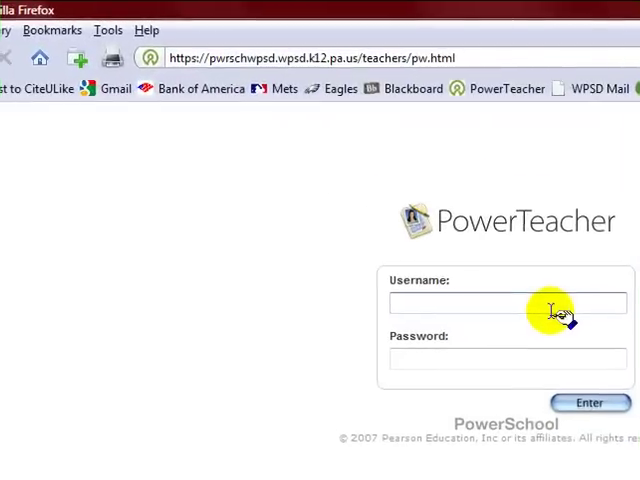
Step: Sign in using the autocompleted 'tbe' username and saved password
type("tbe")
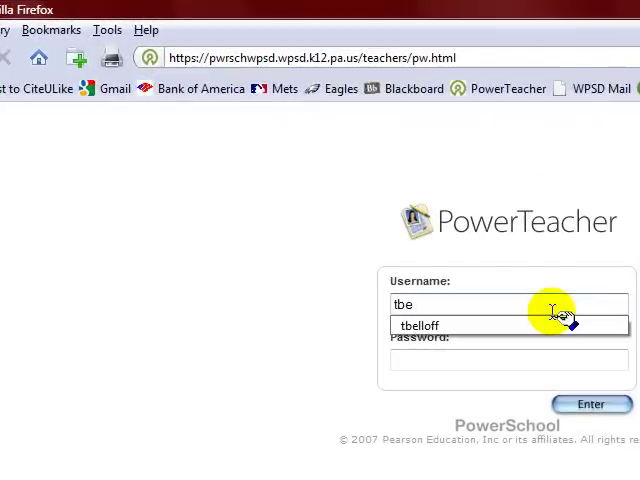
left_click(419, 325)
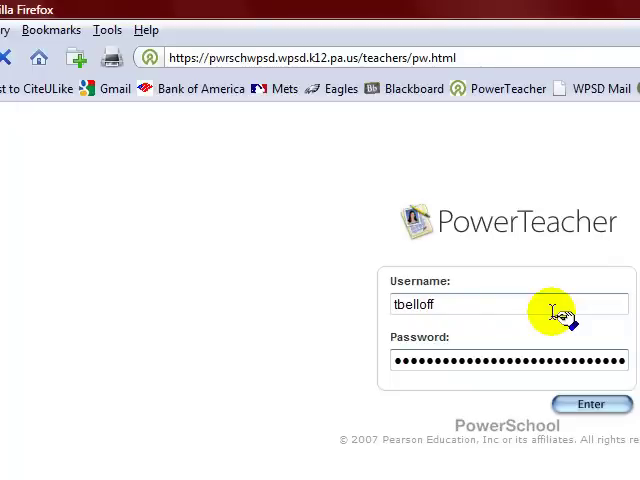
left_click(592, 404)
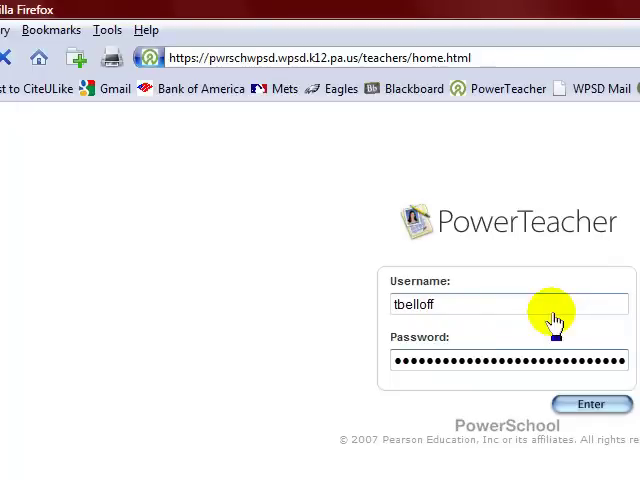
Step: Reach the Start Page listing the American Studies class periods and lunch period
left_click(591, 404)
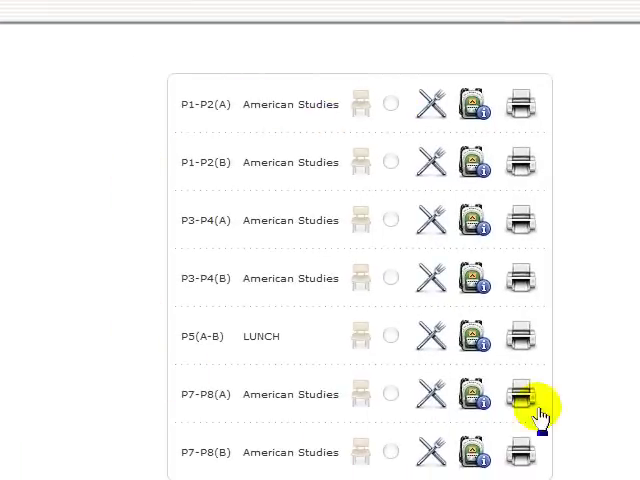
mouse_move(477, 104)
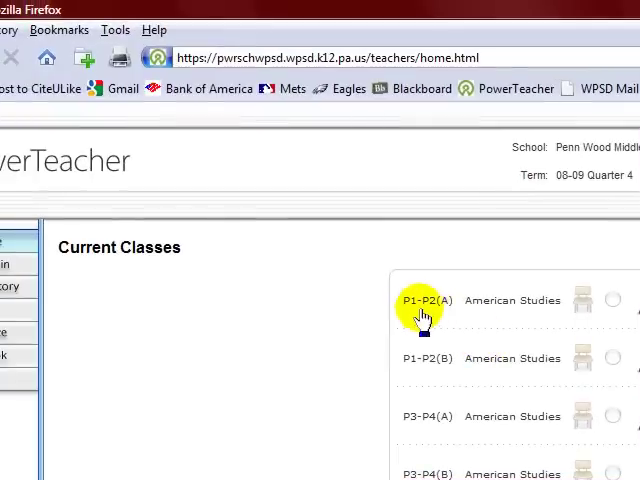
mouse_move(528, 310)
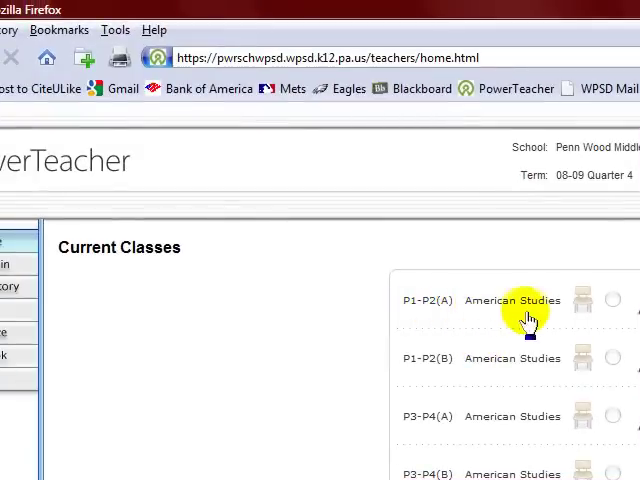
mouse_move(590, 315)
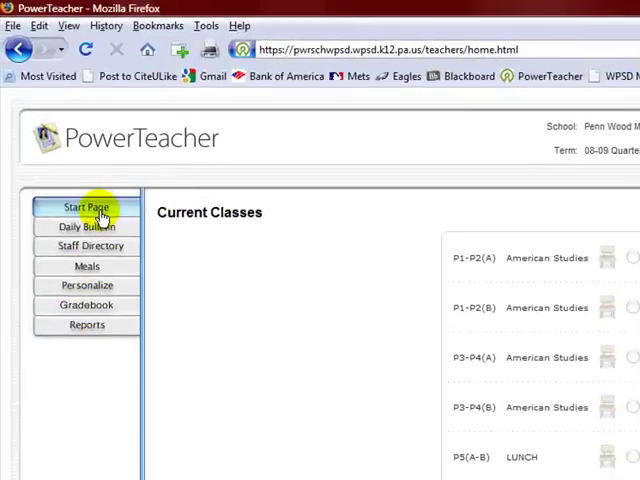
mouse_move(86, 226)
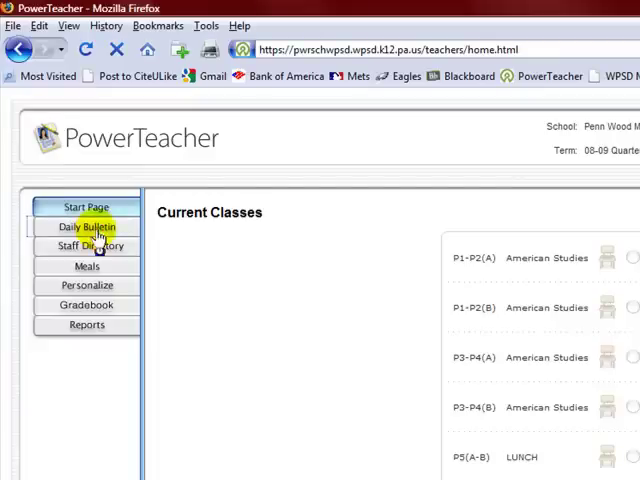
Step: View the Daily Bulletin page, which has no items for today
left_click(86, 226)
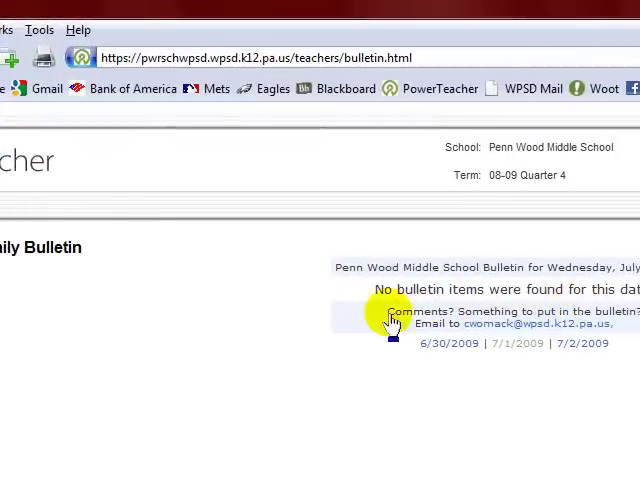
mouse_move(232, 340)
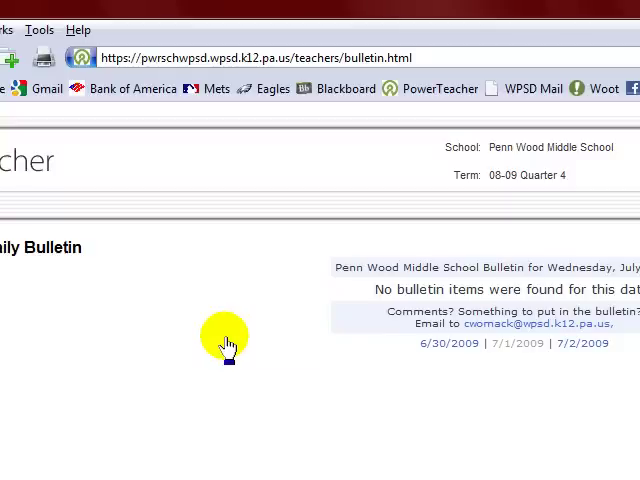
mouse_move(225, 348)
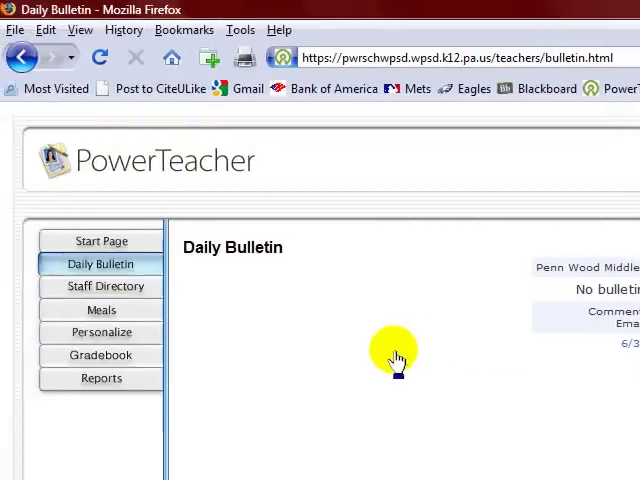
mouse_move(205, 358)
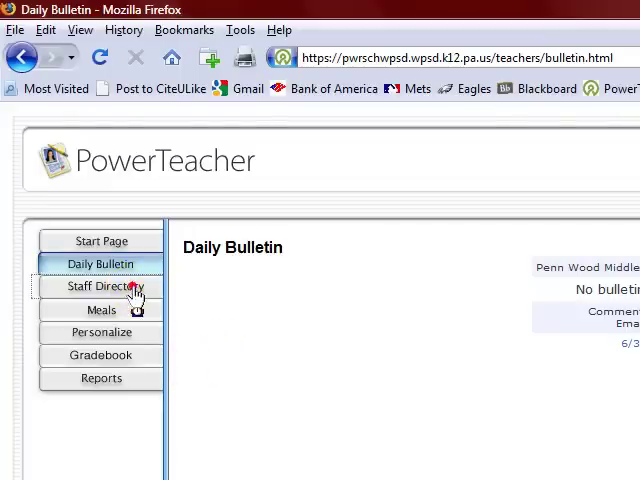
Step: Open the Staff Directory and scroll through the staff names and emails
left_click(101, 287)
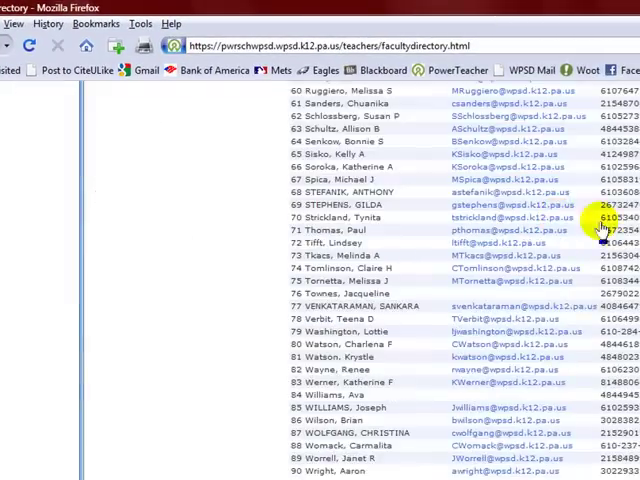
scroll("up", 3)
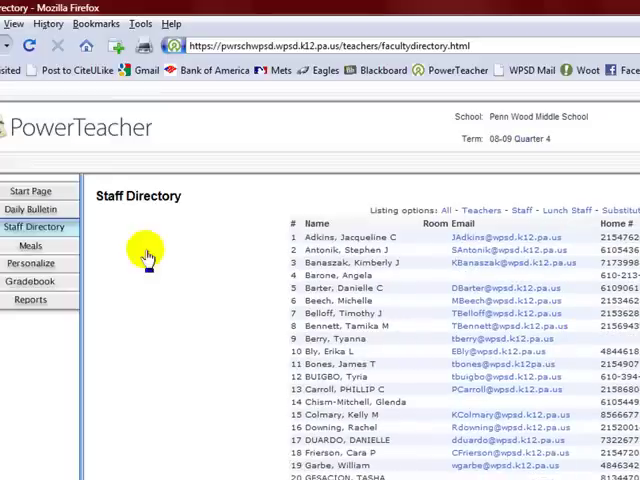
mouse_move(31, 246)
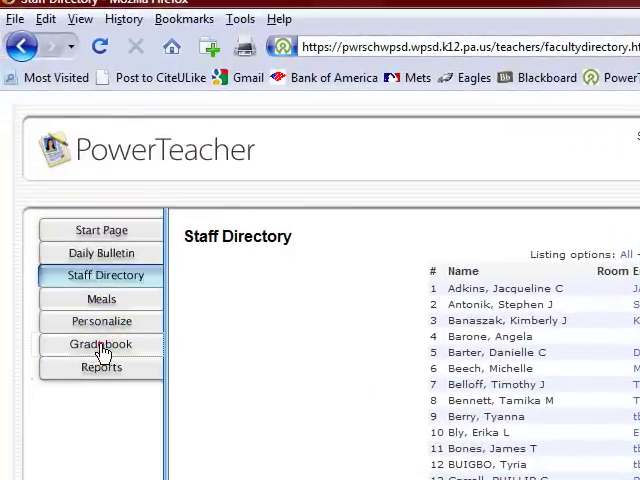
Step: Open the Gradebook page introducing PowerTeacher 1.5 Gradebook
left_click(101, 344)
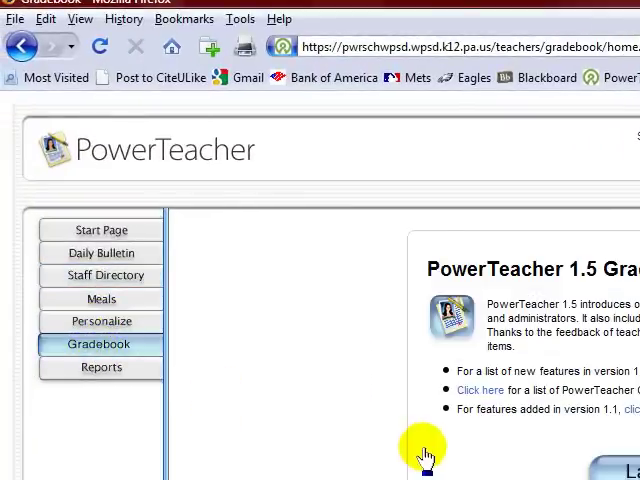
mouse_move(428, 452)
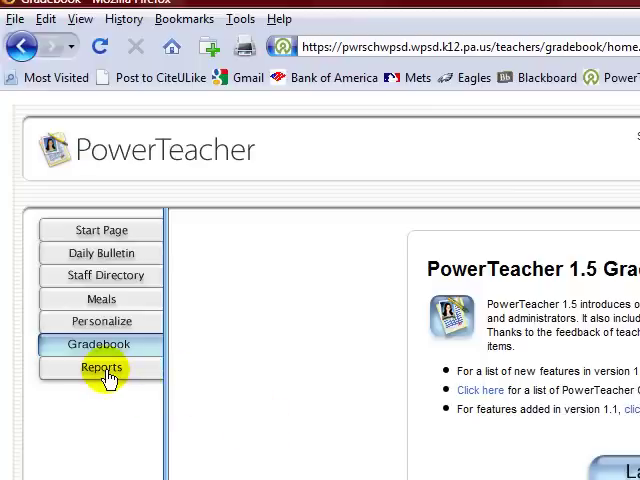
mouse_move(175, 413)
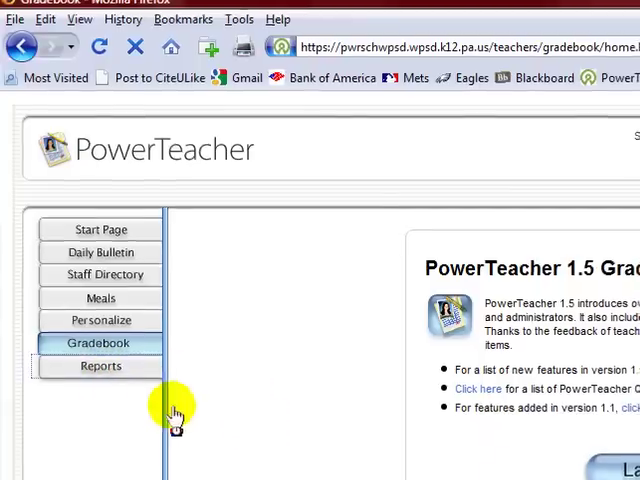
Step: Browse the Reports for All Students report choices, then return to the start page
left_click(100, 366)
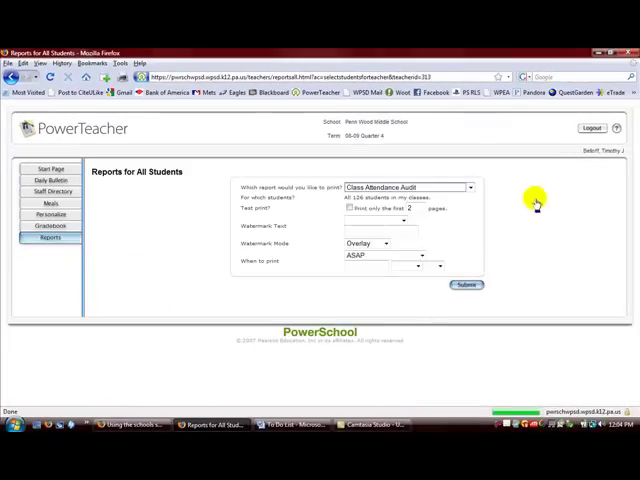
left_click(469, 187)
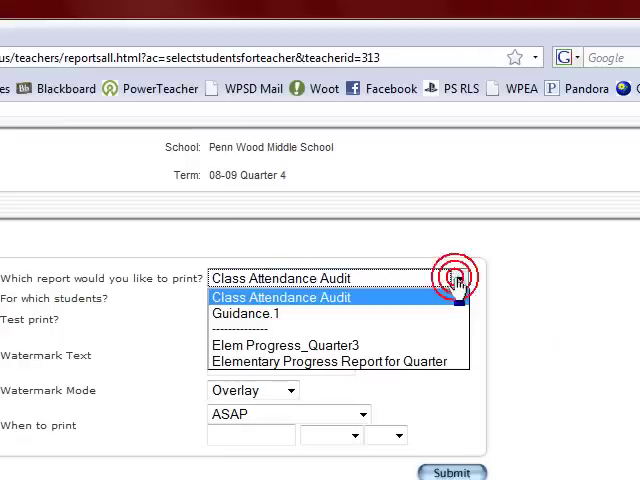
left_click(282, 297)
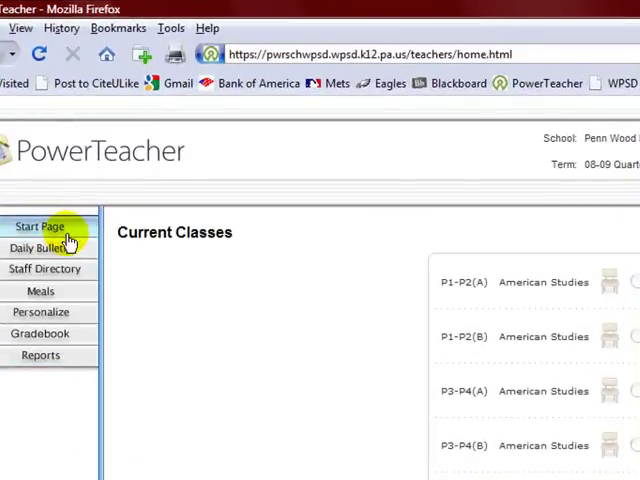
mouse_move(610, 290)
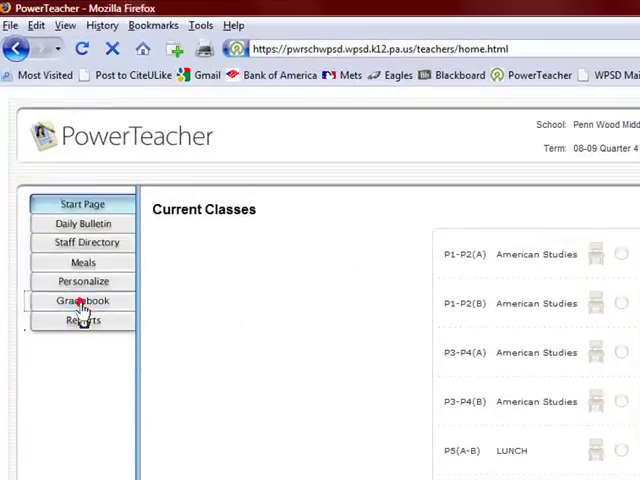
Step: Launch the PowerTeacher Gradebook application from the Gradebook page
left_click(83, 300)
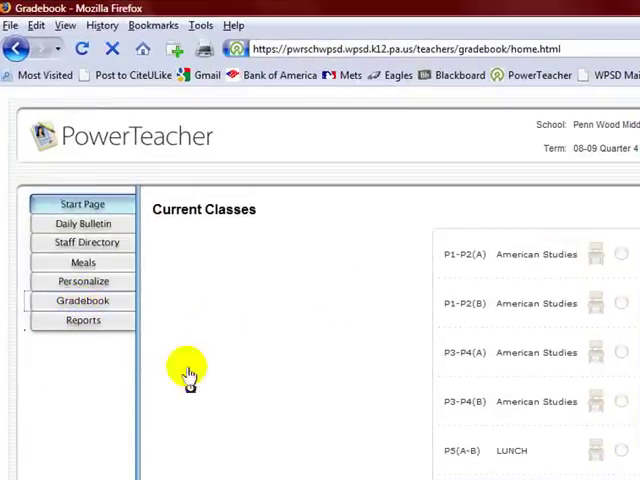
left_click(83, 300)
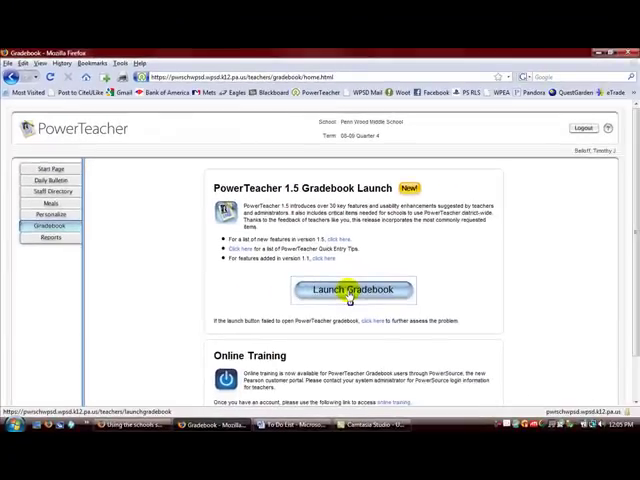
left_click(351, 290)
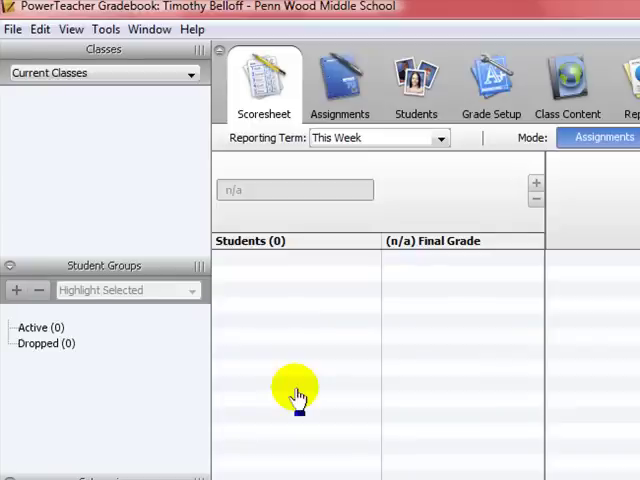
mouse_move(147, 385)
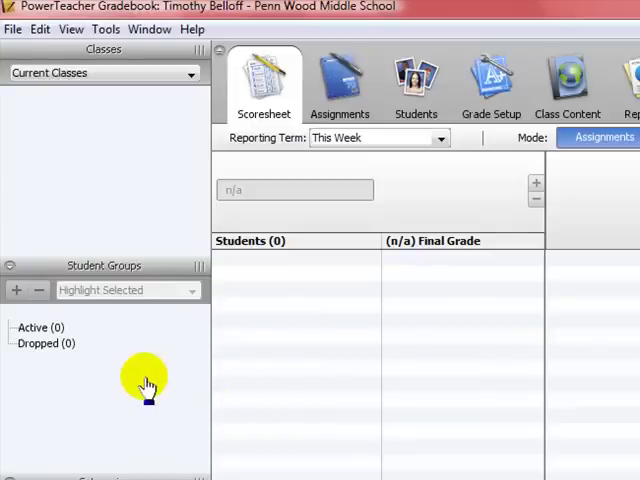
Step: Switch classes to the 2008-2009 School Year and open the P1-P2(A) Block 1A scoresheet
left_click(190, 73)
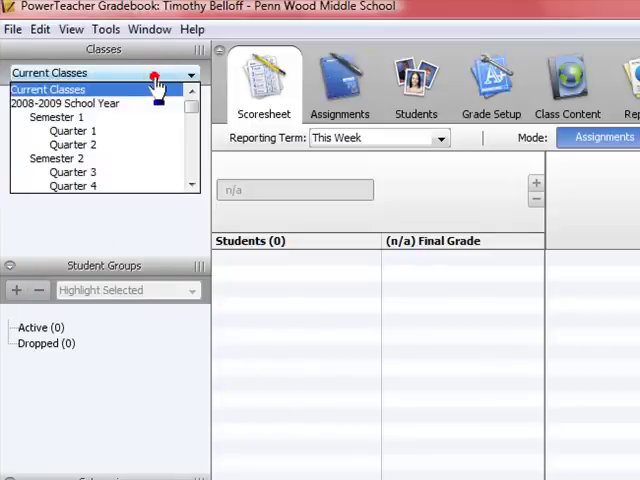
left_click(70, 103)
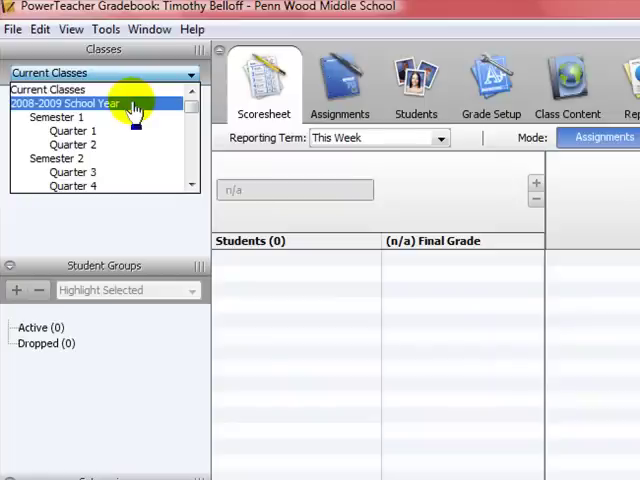
left_click(75, 103)
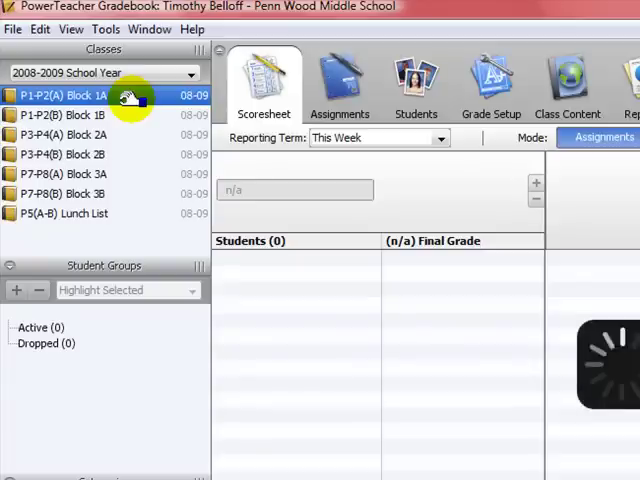
mouse_move(128, 194)
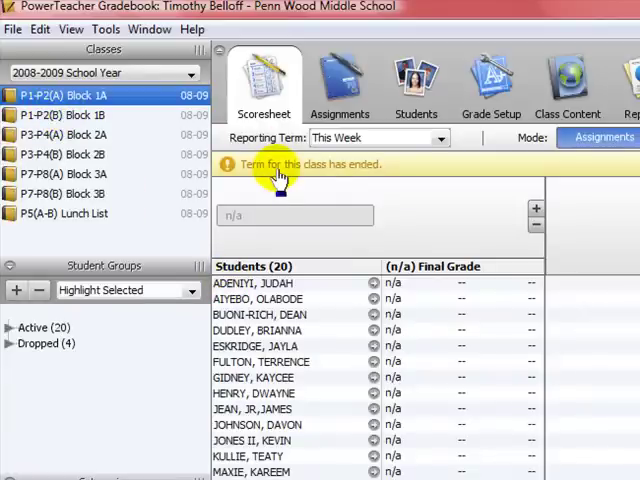
mouse_move(418, 420)
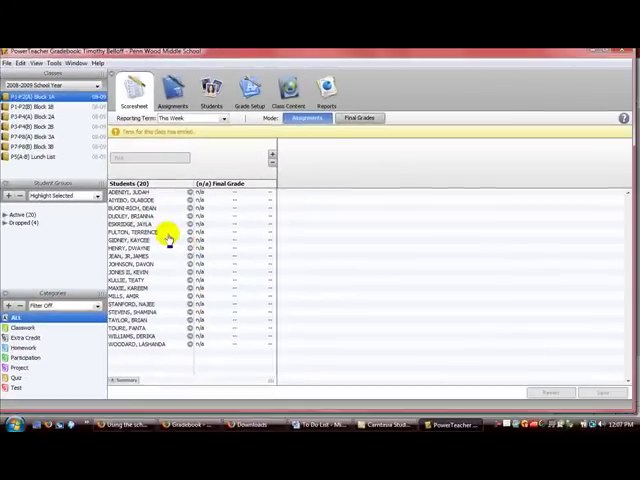
mouse_move(332, 197)
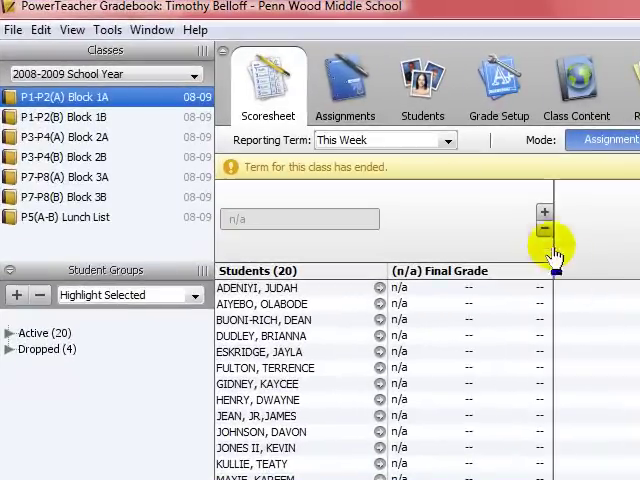
mouse_move(544, 213)
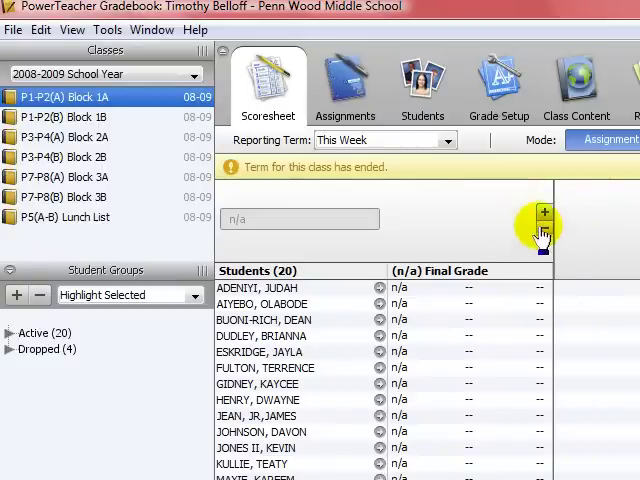
left_click(543, 214)
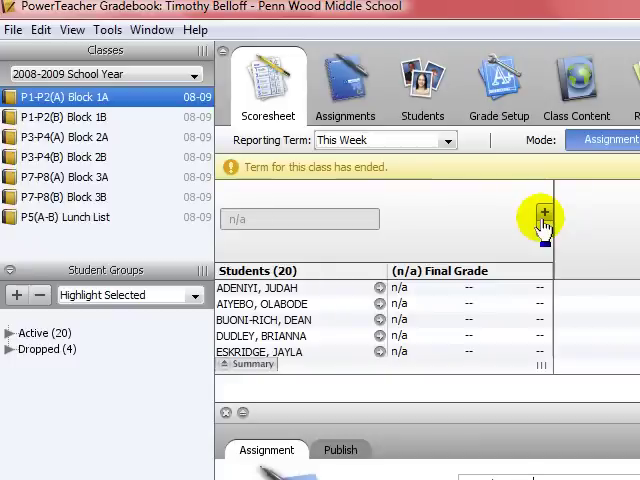
Step: Save a 10-point 'Test Chapter 7' Test-category assignment due 06/22/2009 with a description
left_click(543, 215)
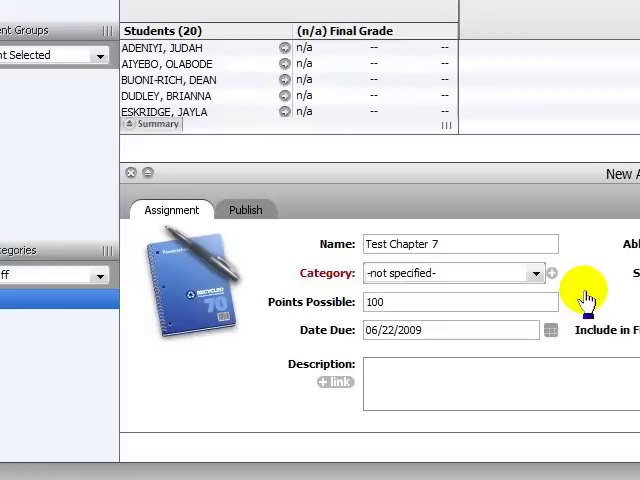
left_click(535, 272)
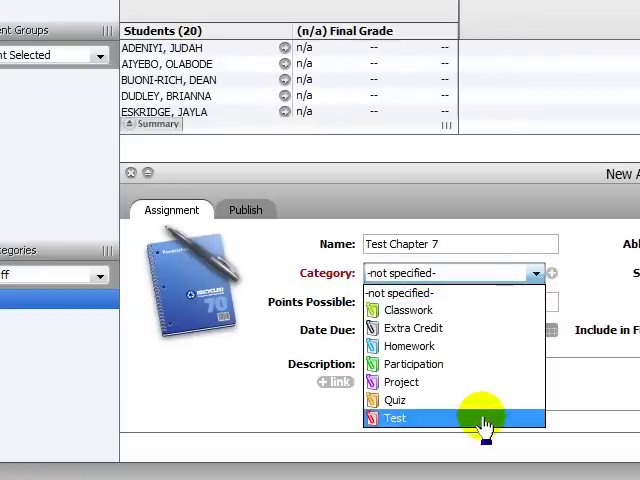
left_click(395, 418)
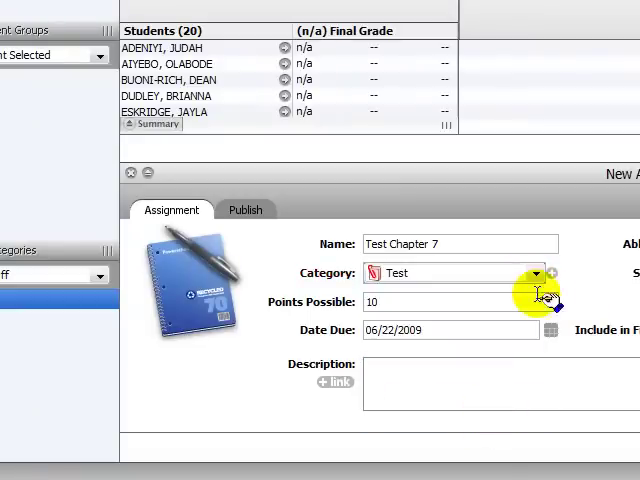
mouse_move(551, 285)
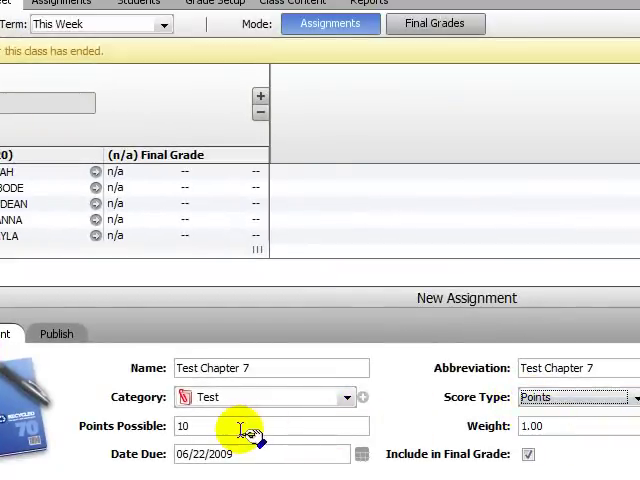
mouse_move(268, 447)
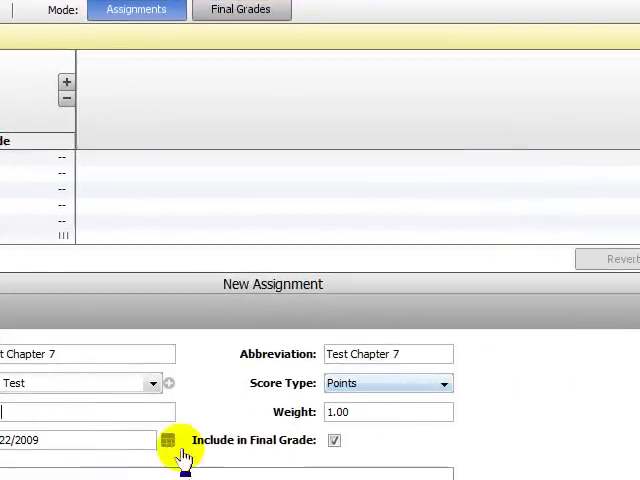
mouse_move(210, 455)
type("st for Chapter 7.")
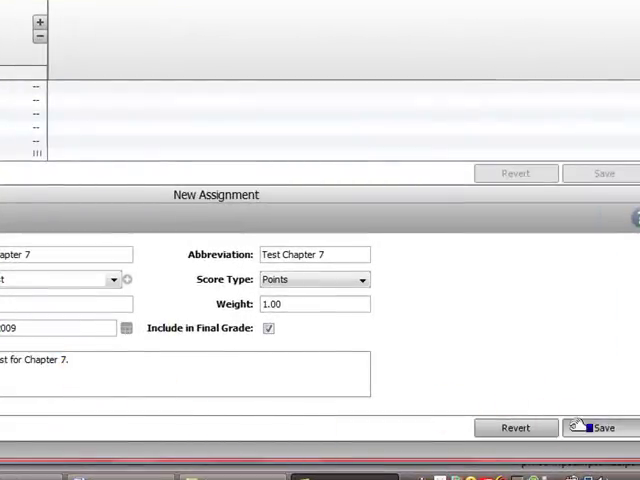
left_click(603, 427)
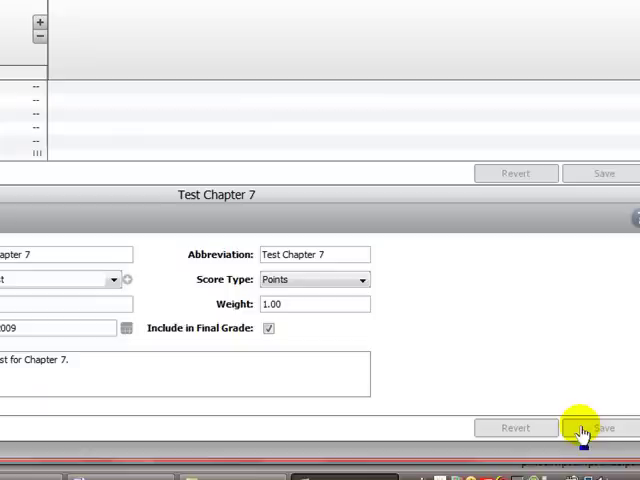
mouse_move(80, 115)
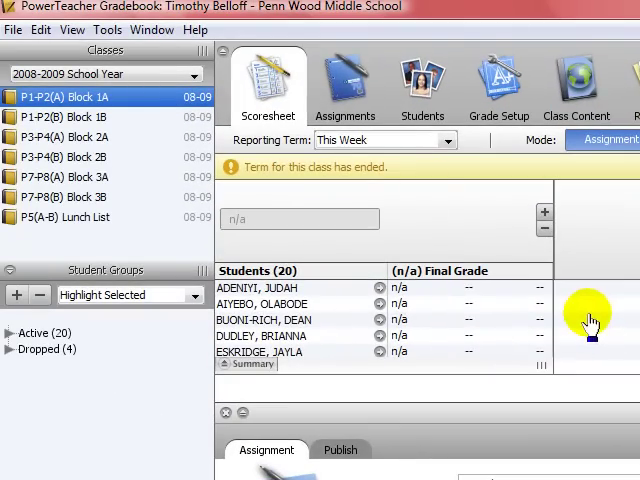
Step: Switch the Block 1A scoresheet's reporting term to Q4 to reveal the Test Chapter 7 column
left_click(447, 140)
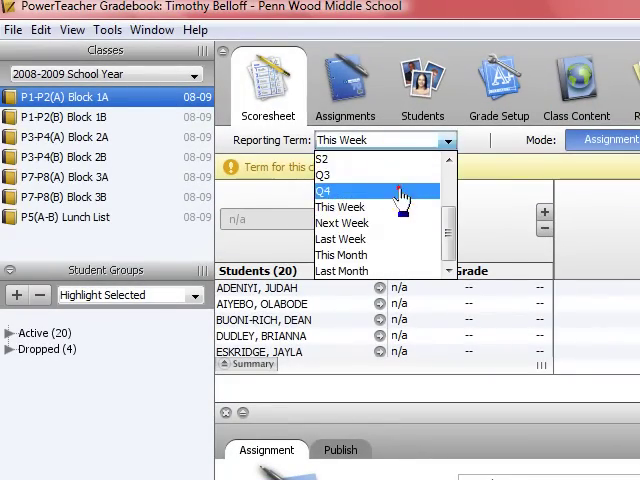
left_click(324, 188)
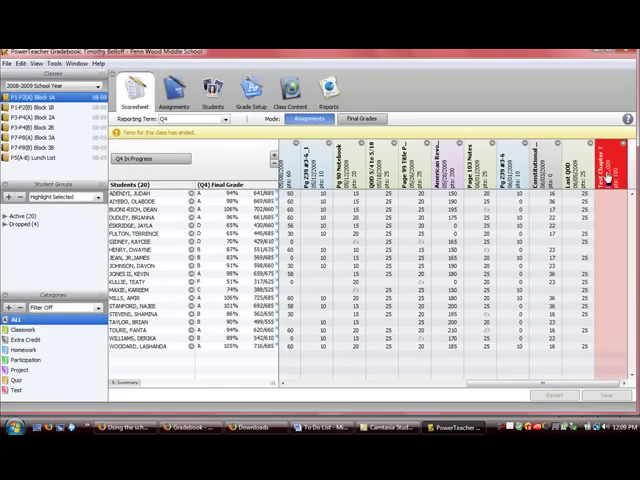
mouse_move(608, 175)
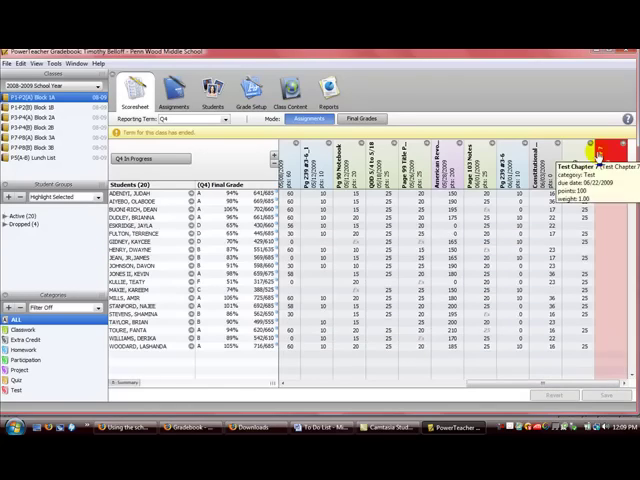